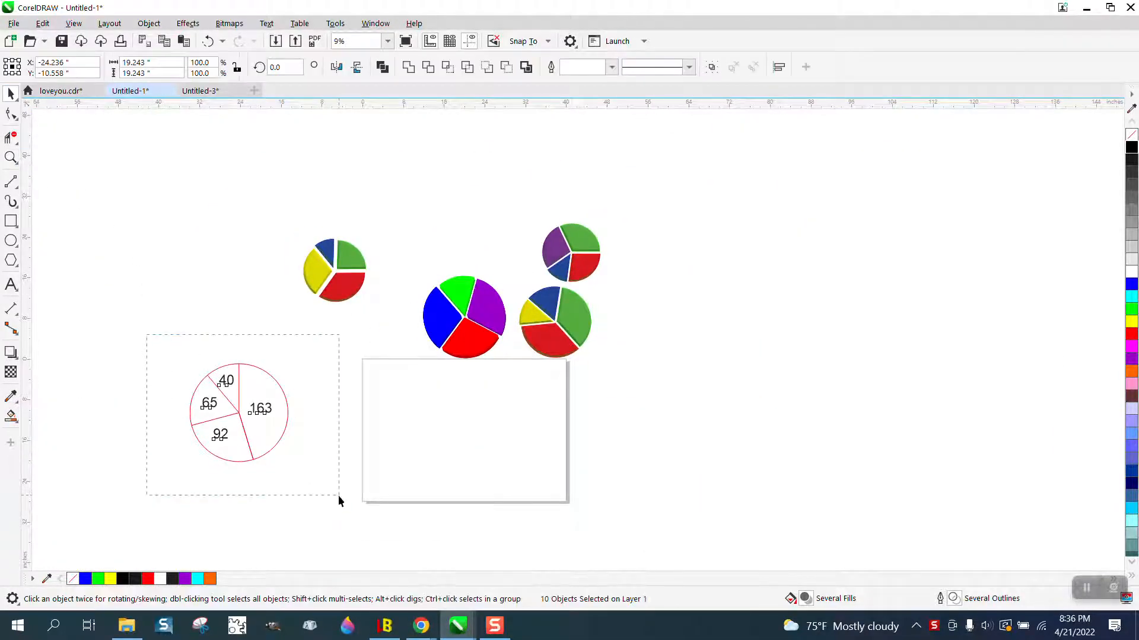
- Zoom in on the labelled example pie chart and the empty page
left_click_drag(237, 412, 312, 424)
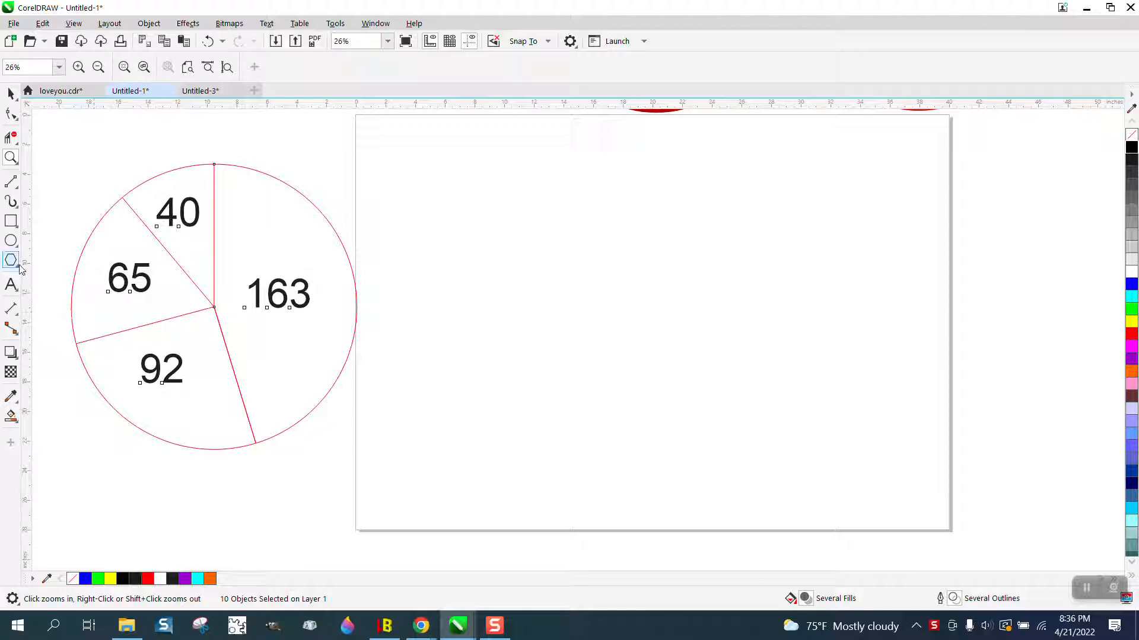
- Draw a red circle with the Ellipse tool and start a radius line from its centre
left_click(10, 240)
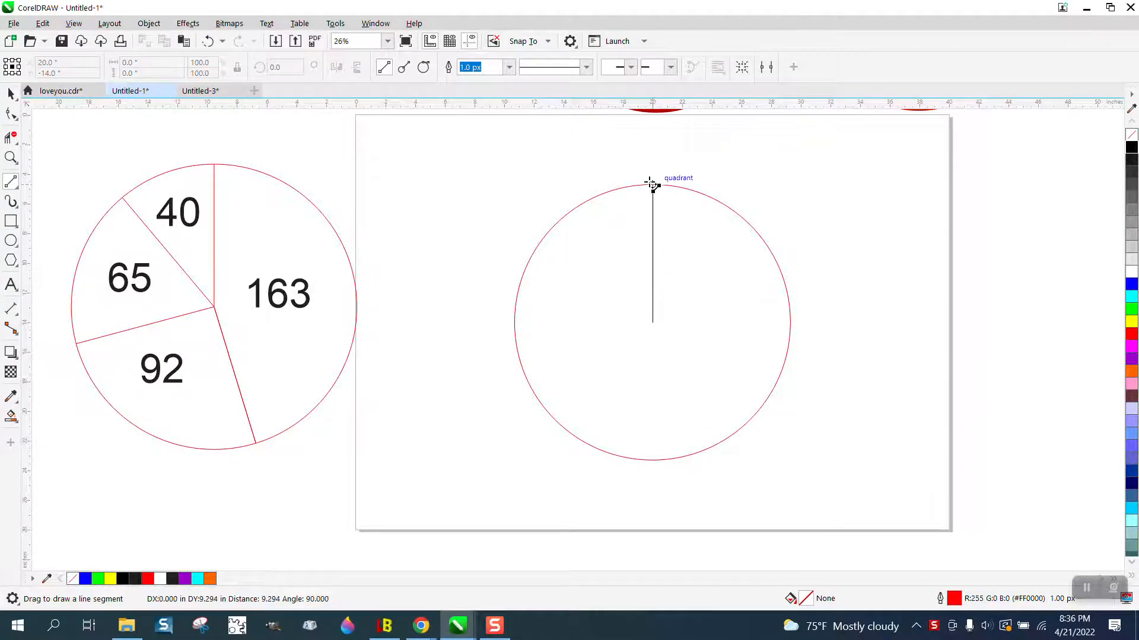
- End the radius line at the circle's top and add a copy rotated 40 degrees
left_click(9, 93)
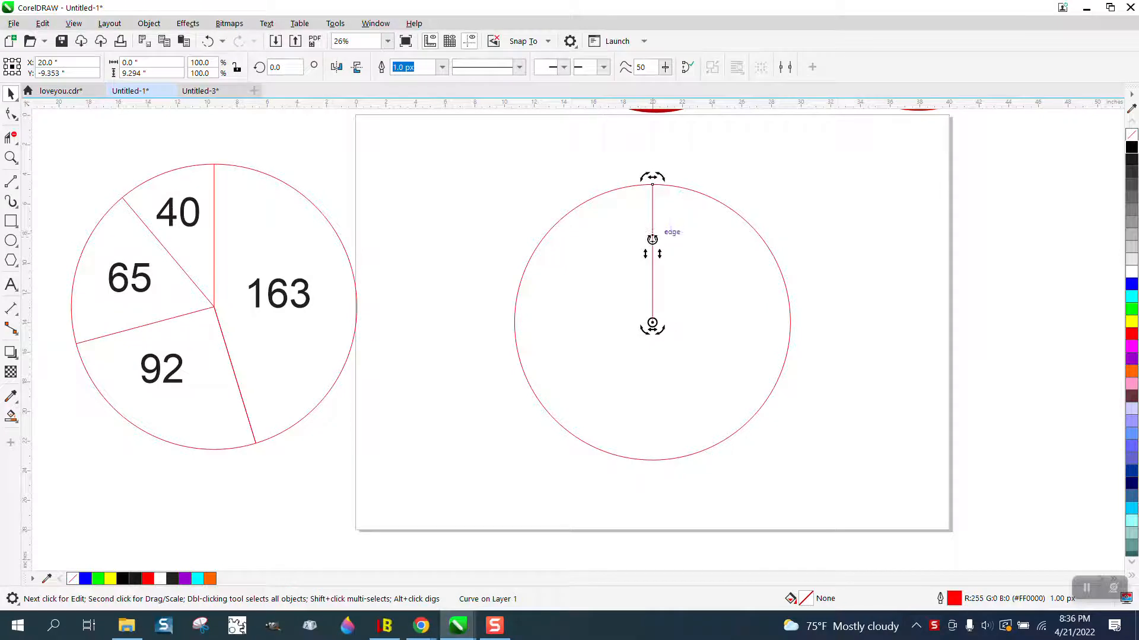
mouse_move(541, 242)
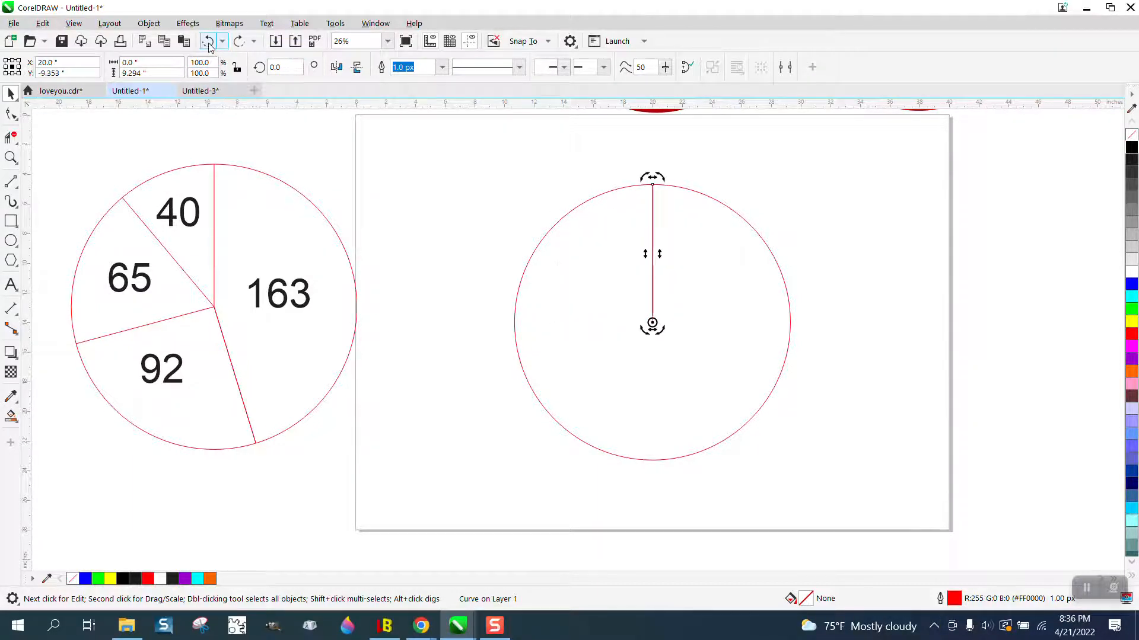
mouse_move(209, 41)
type("40")
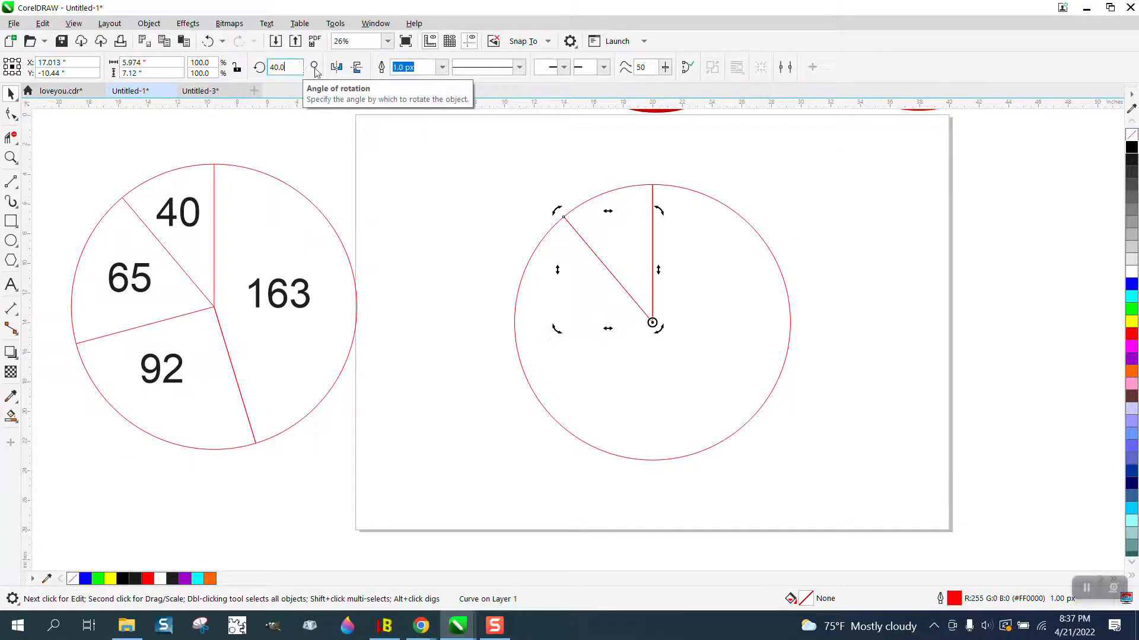
- Rotate duplicate radius lines by +65 and +9x degrees, giving copies at 105° and 197°
type("+65")
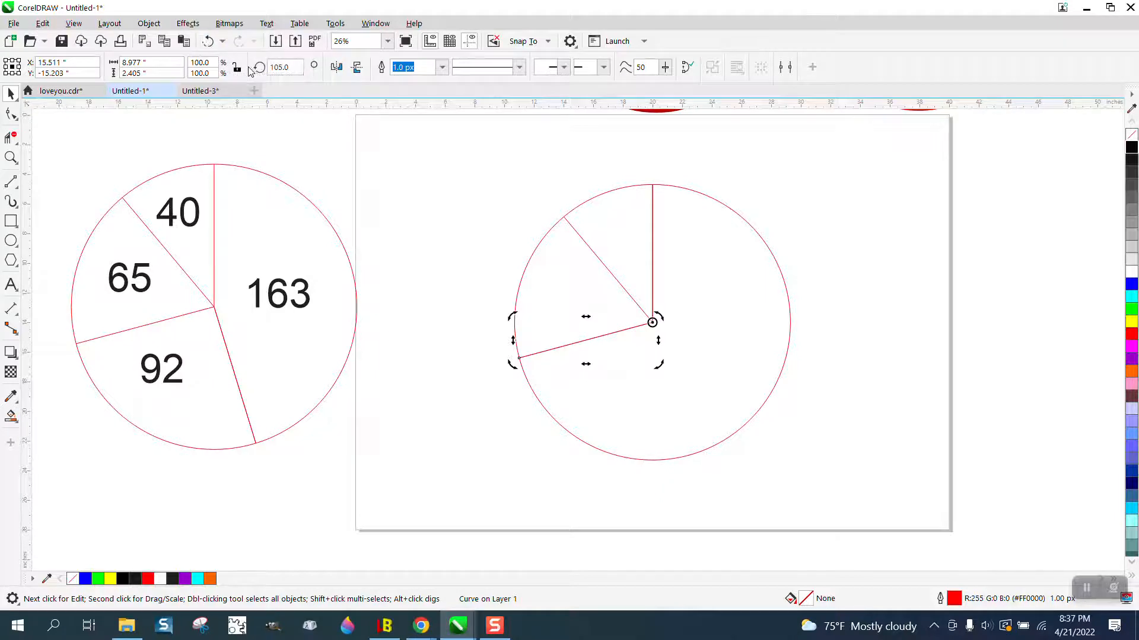
type("+9")
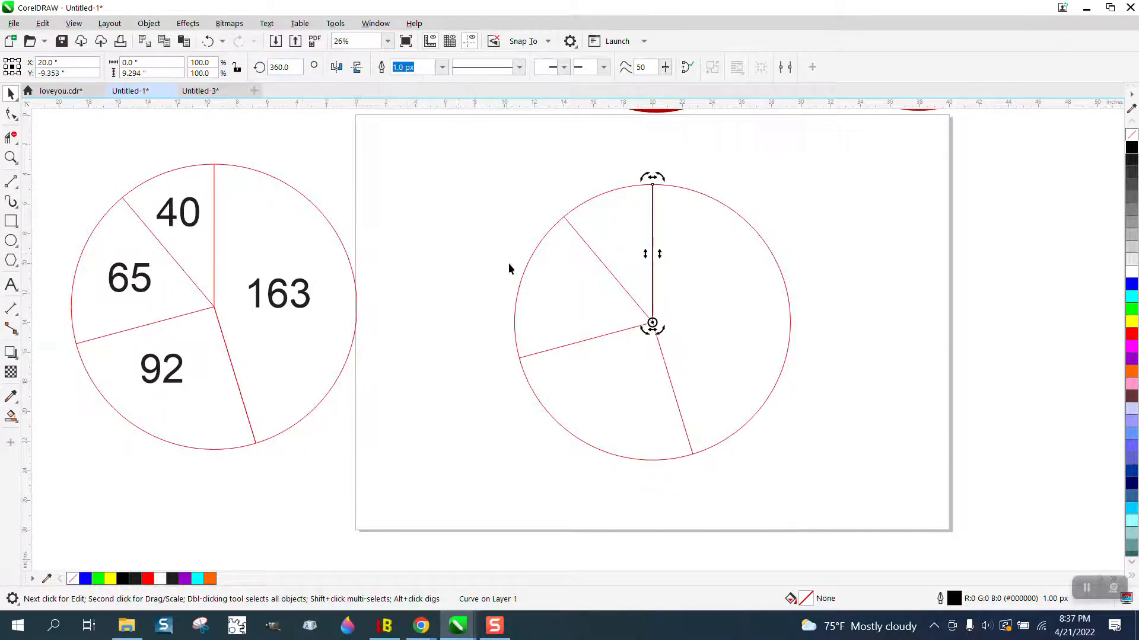
- Drag the 40 and 163 labels from the example into the new circle's slices
left_click(660, 169)
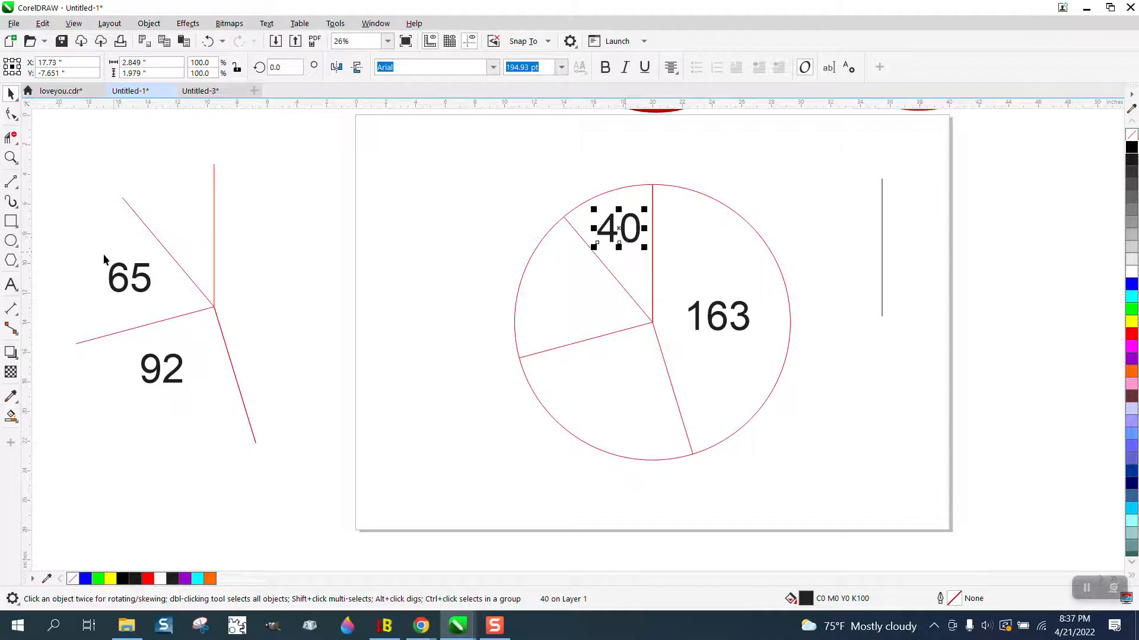
- Pan up to the colourful 3D pie chart samples above the page
left_click_drag(129, 277, 565, 301)
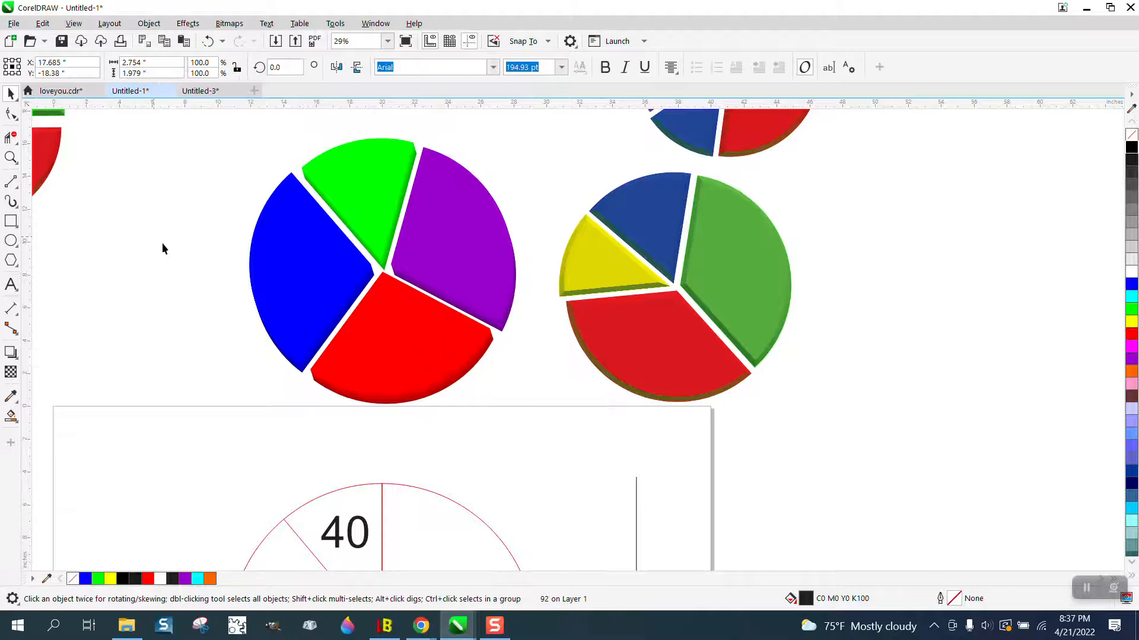
- Move the 40 label onto the green wedge of the 3D pie chart and zoom in on it
left_click(344, 533)
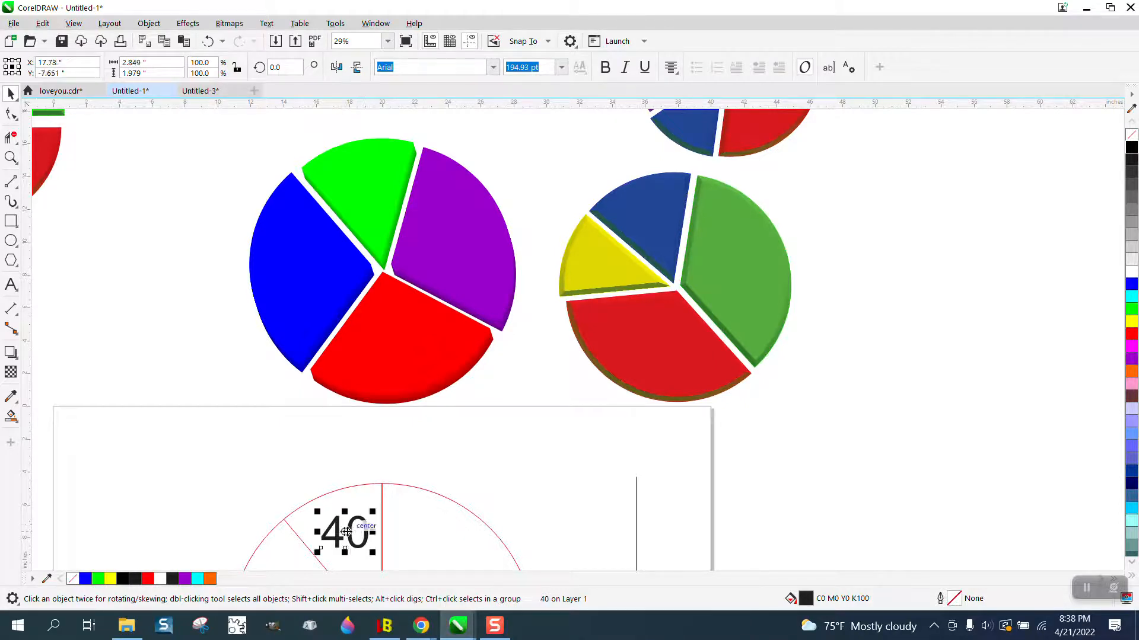
left_click_drag(345, 530, 365, 181)
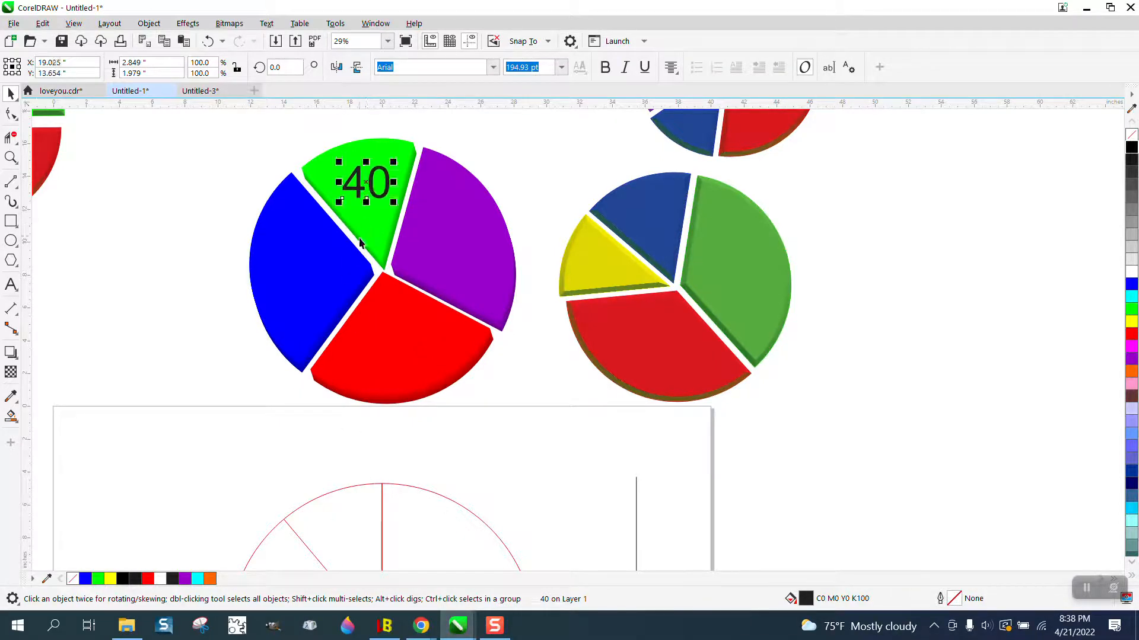
mouse_move(302, 174)
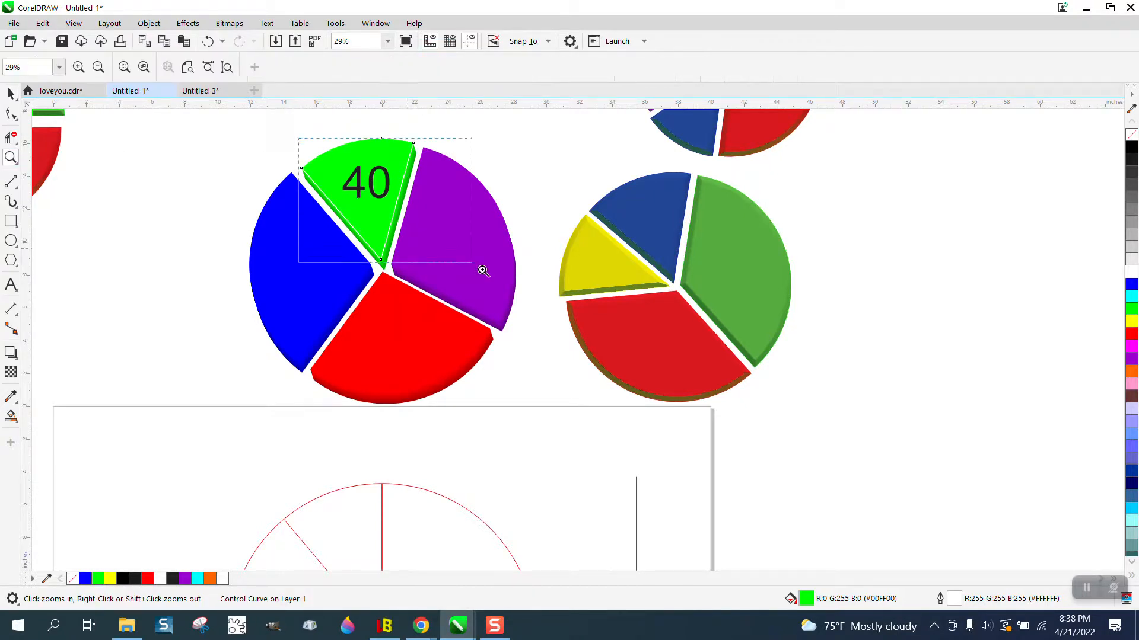
left_click(482, 270)
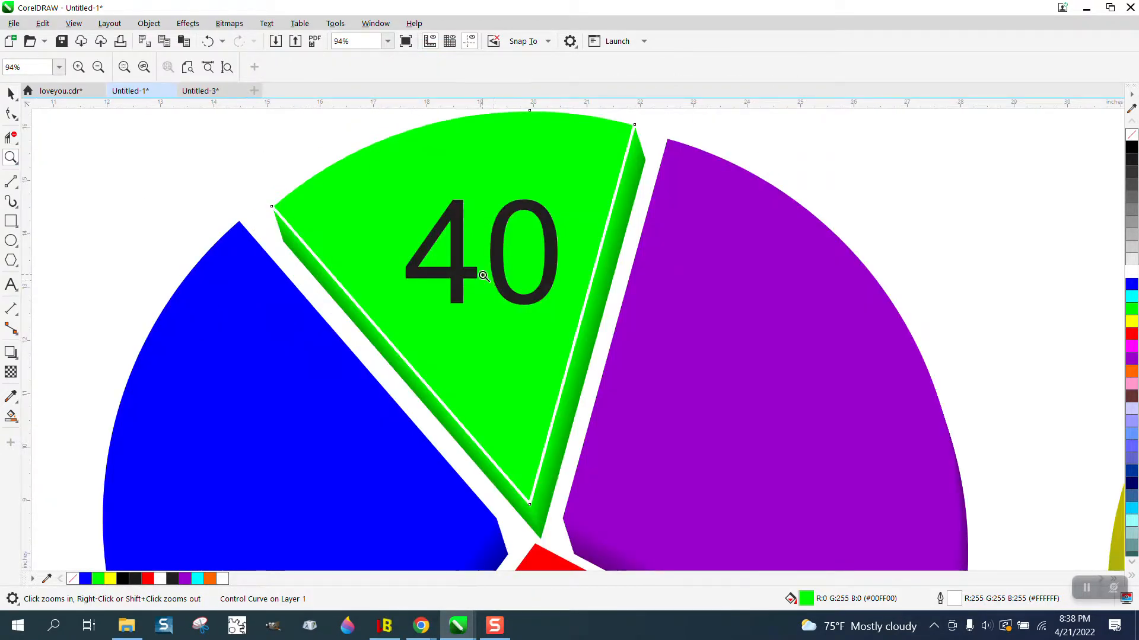